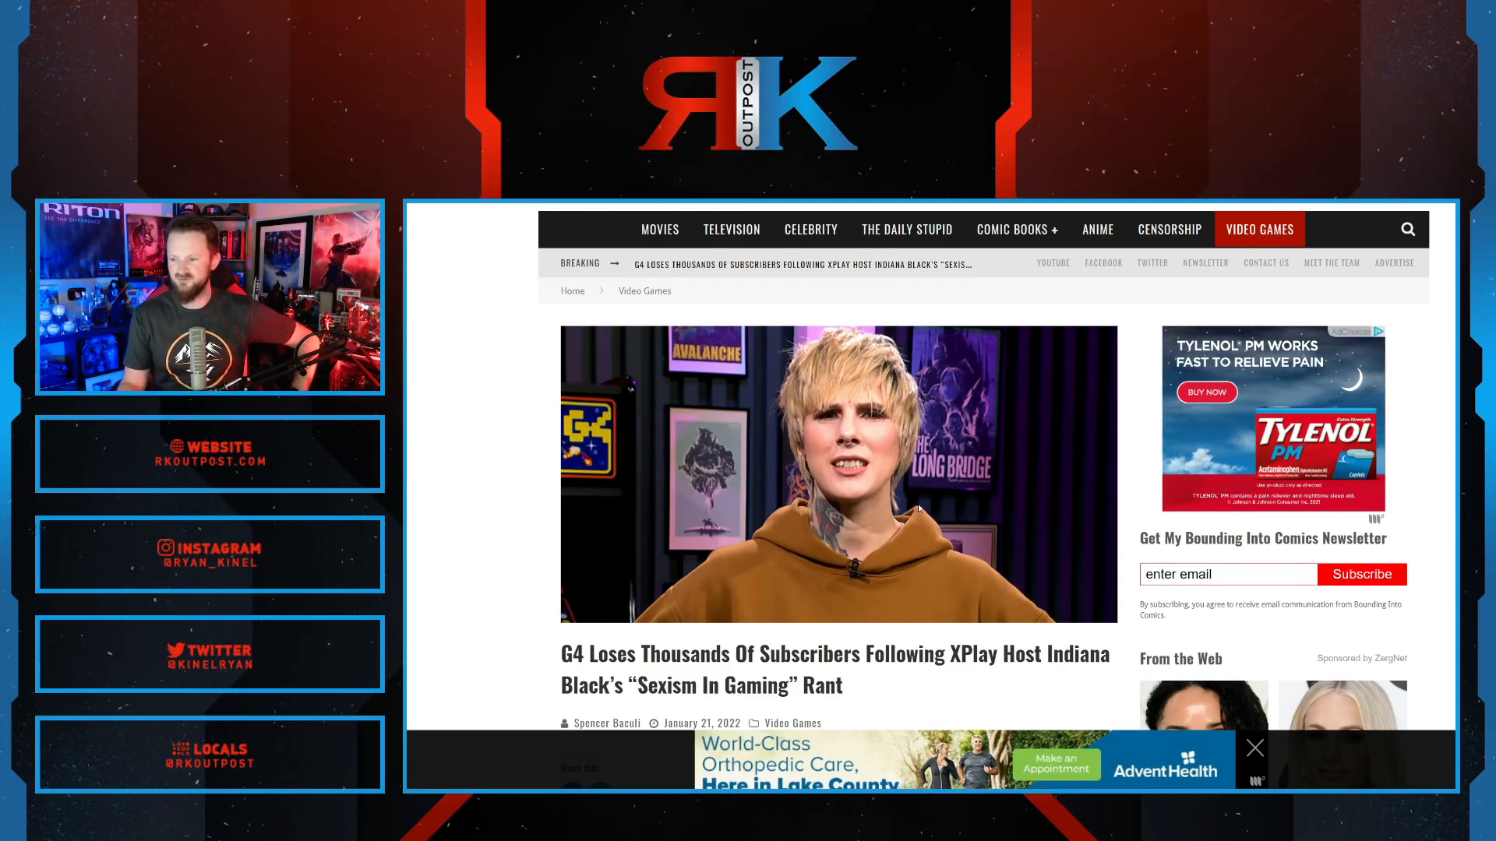
# - Read down the Indiana Black thread, then switch to the Esports.net Froskurinn article tab
pyautogui.scroll(-3)
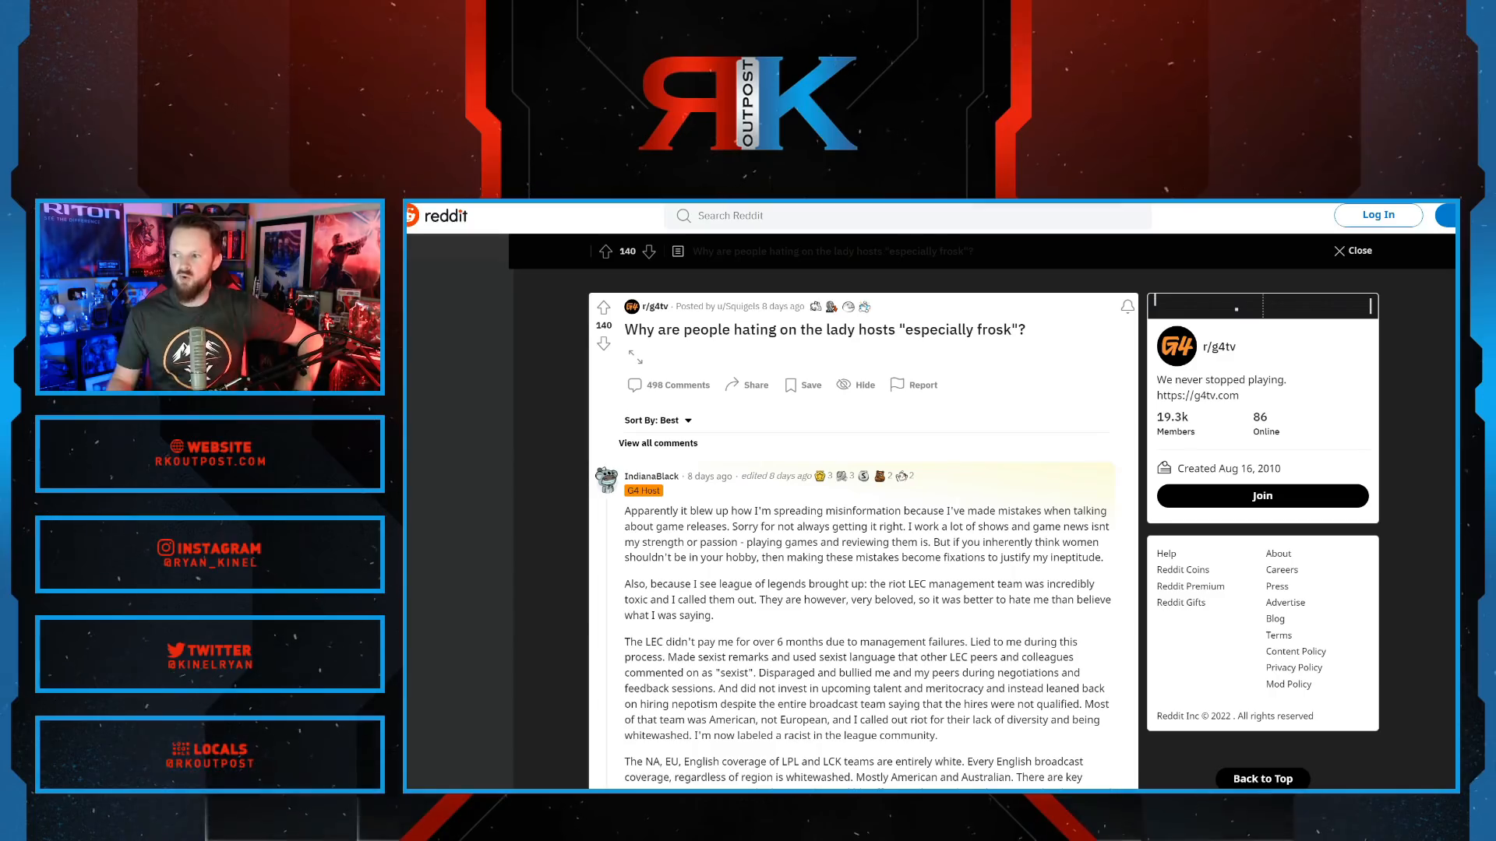
pyautogui.moveTo(713, 475)
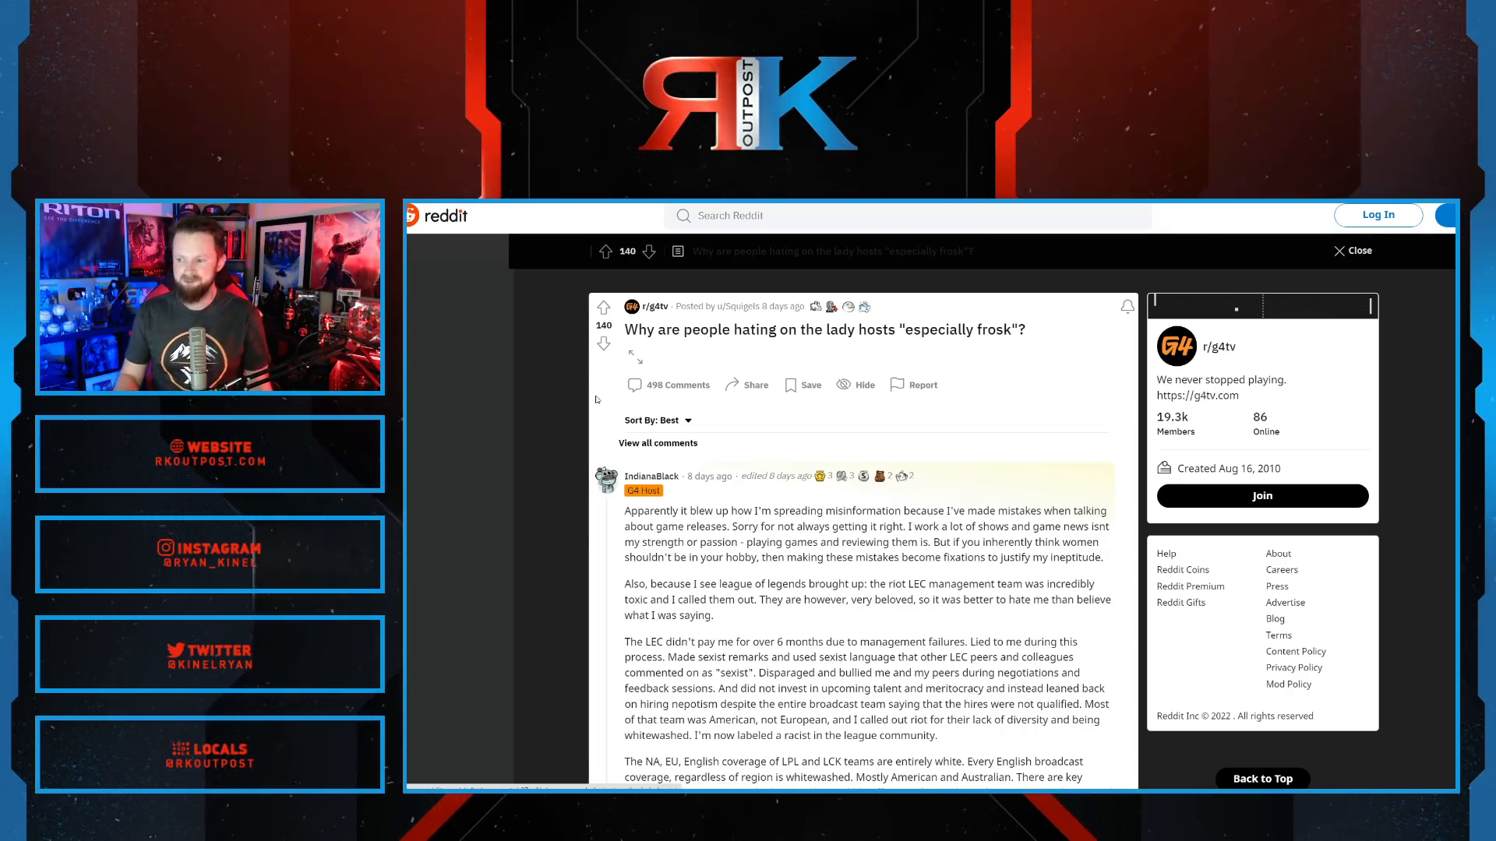
pyautogui.scroll(-3)
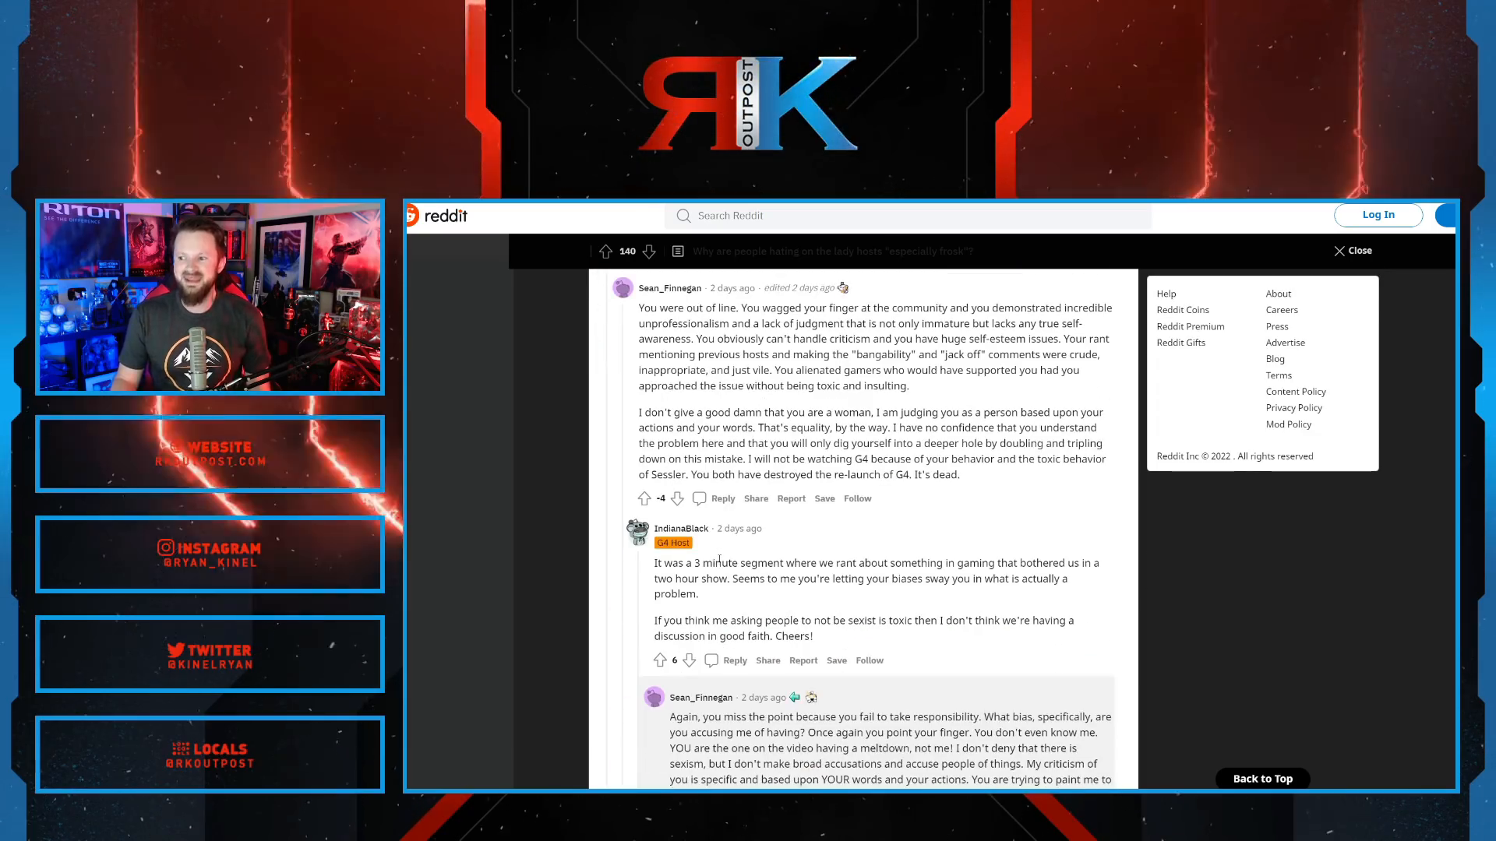
pyautogui.scroll(-3)
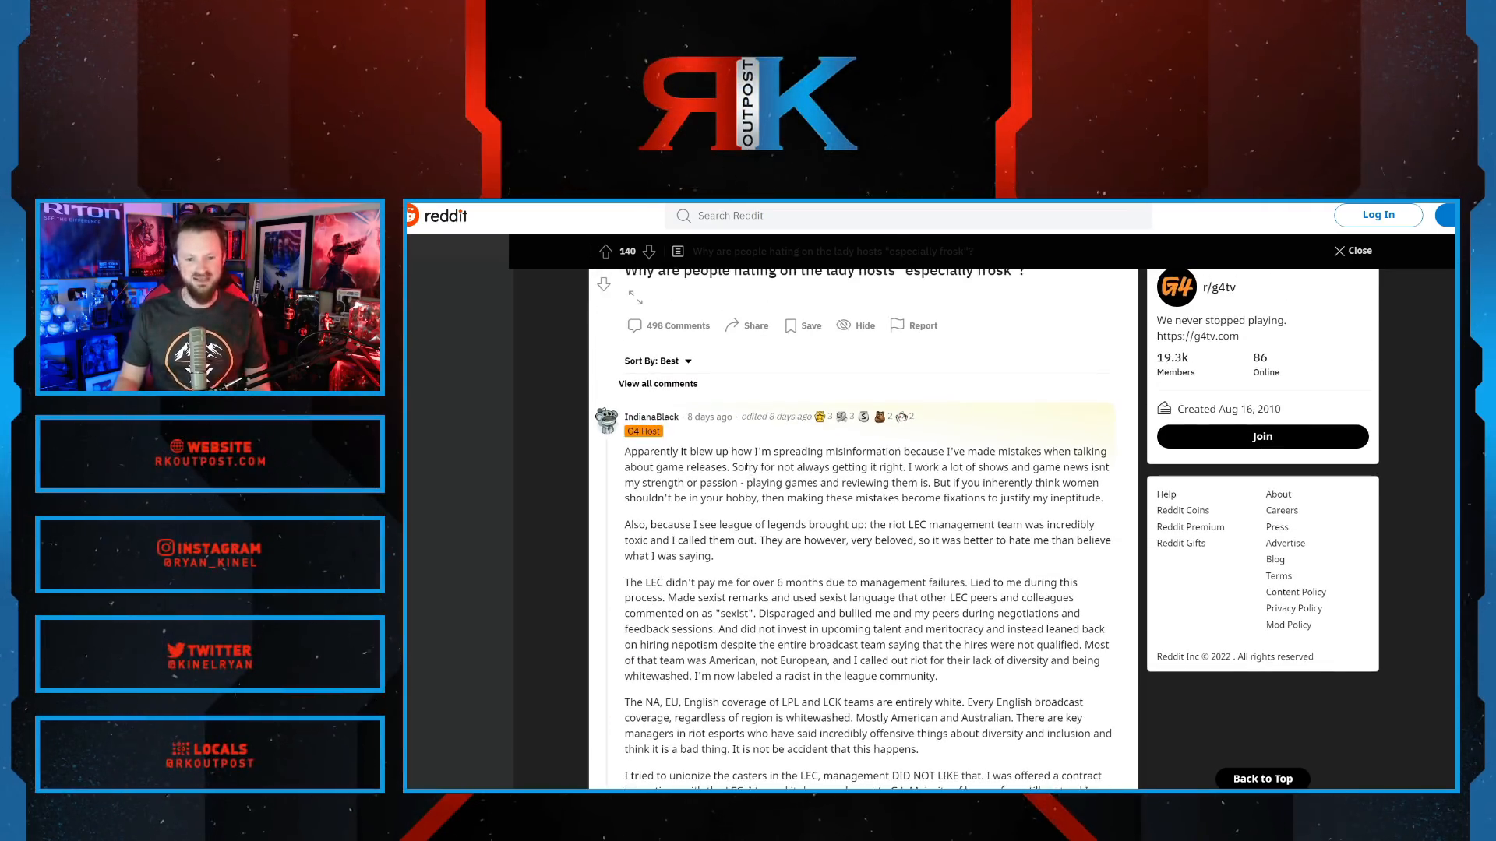
pyautogui.click(1351, 250)
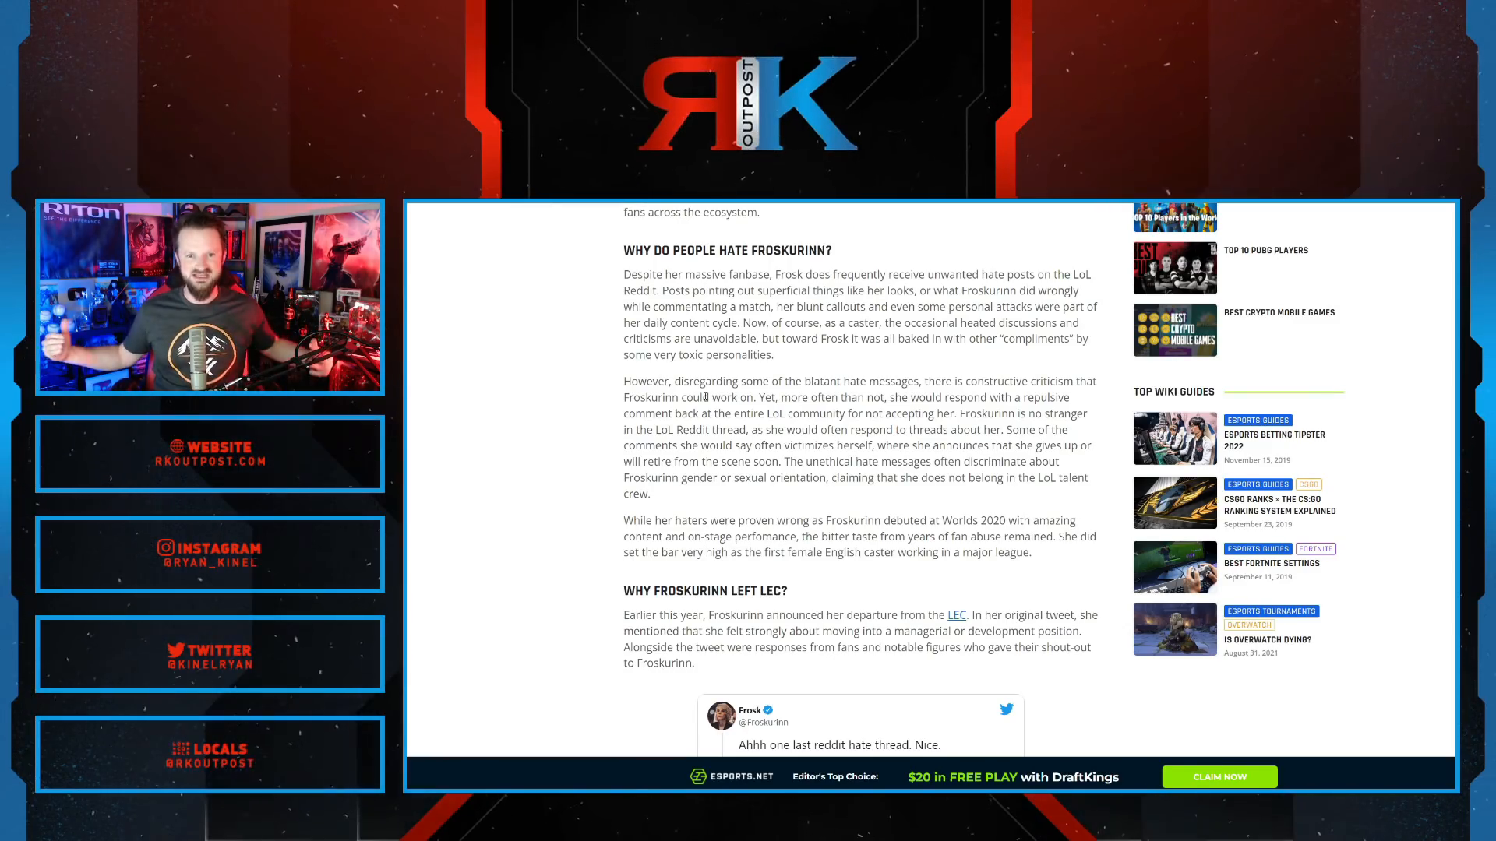
pyautogui.scroll(3)
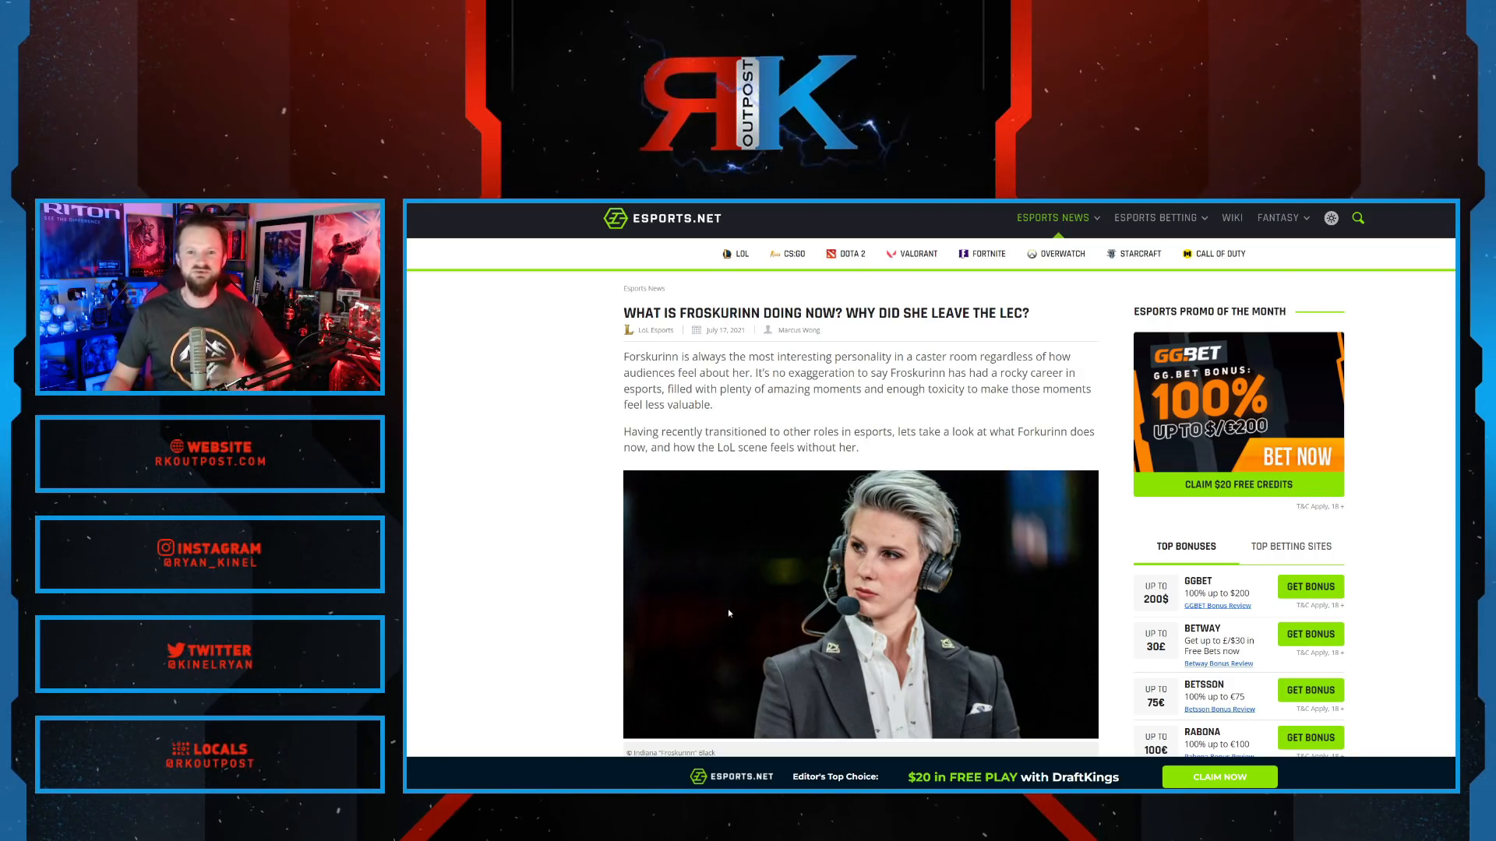
pyautogui.scroll(-3)
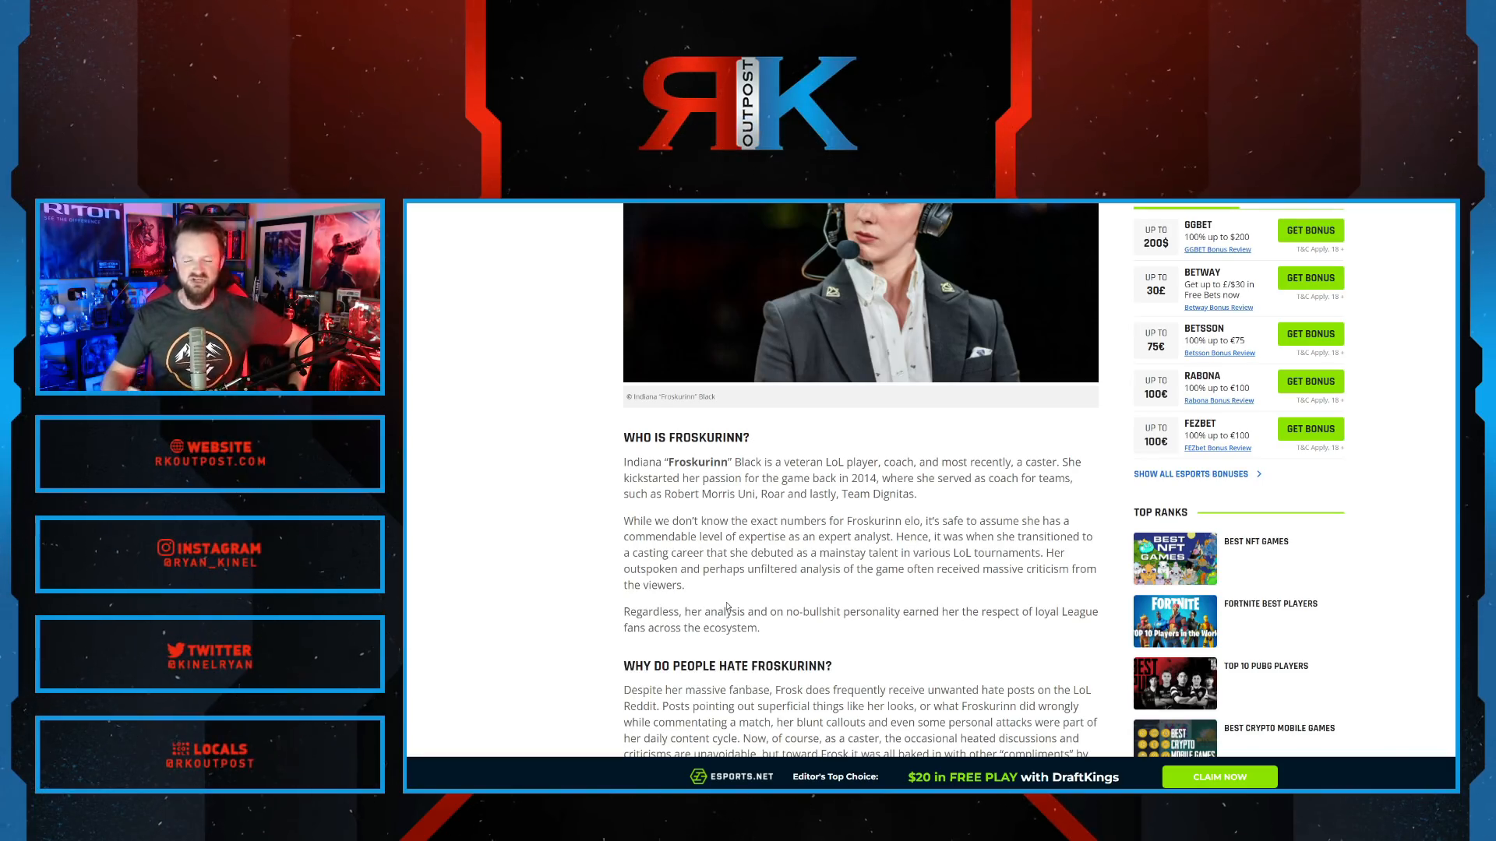
pyautogui.scroll(-3)
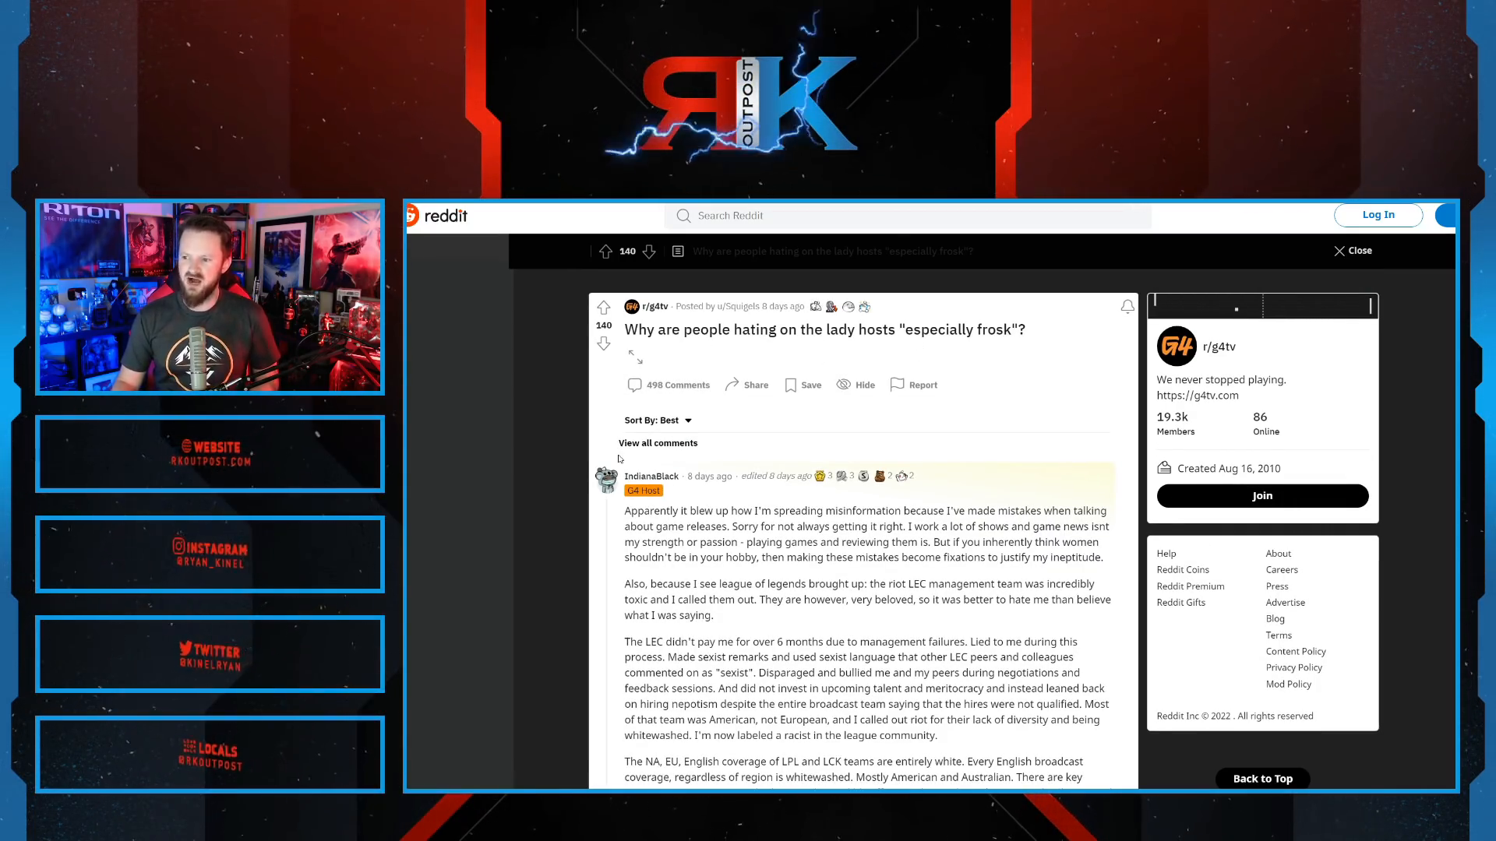
pyautogui.scroll(-3)
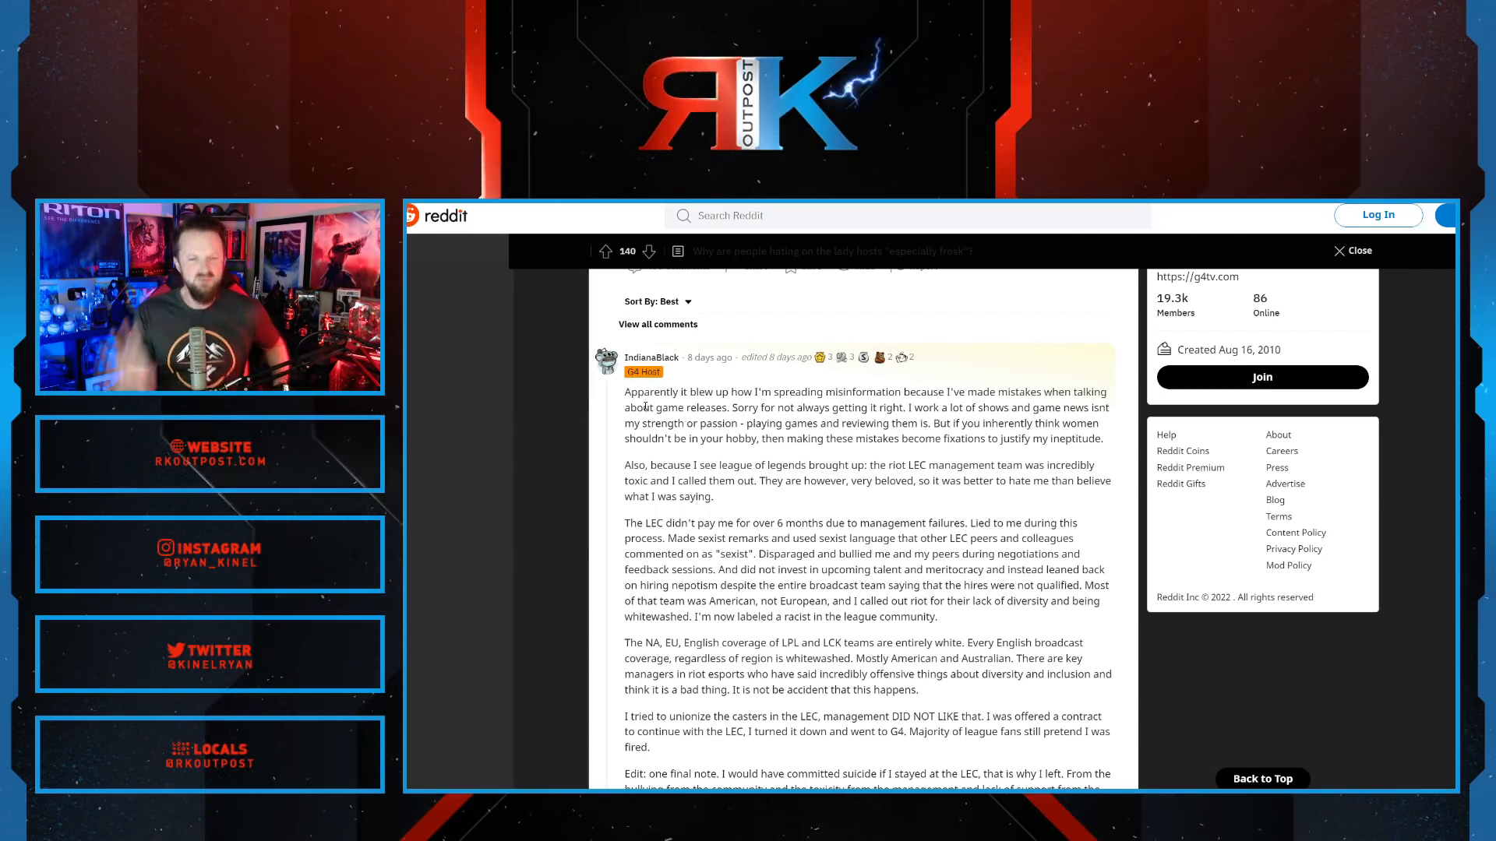
pyautogui.scroll(-3)
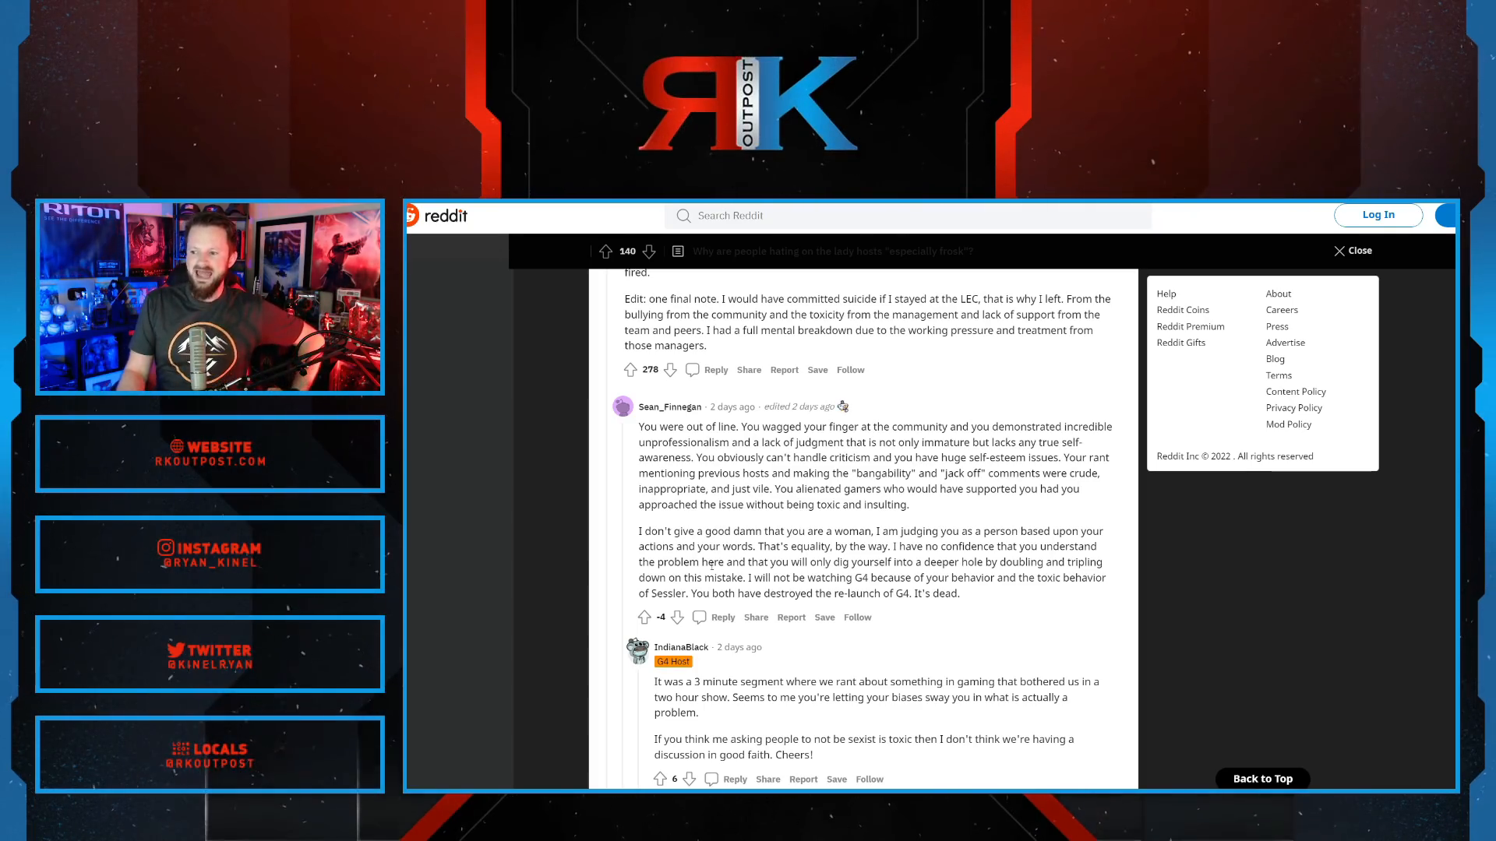
pyautogui.scroll(-3)
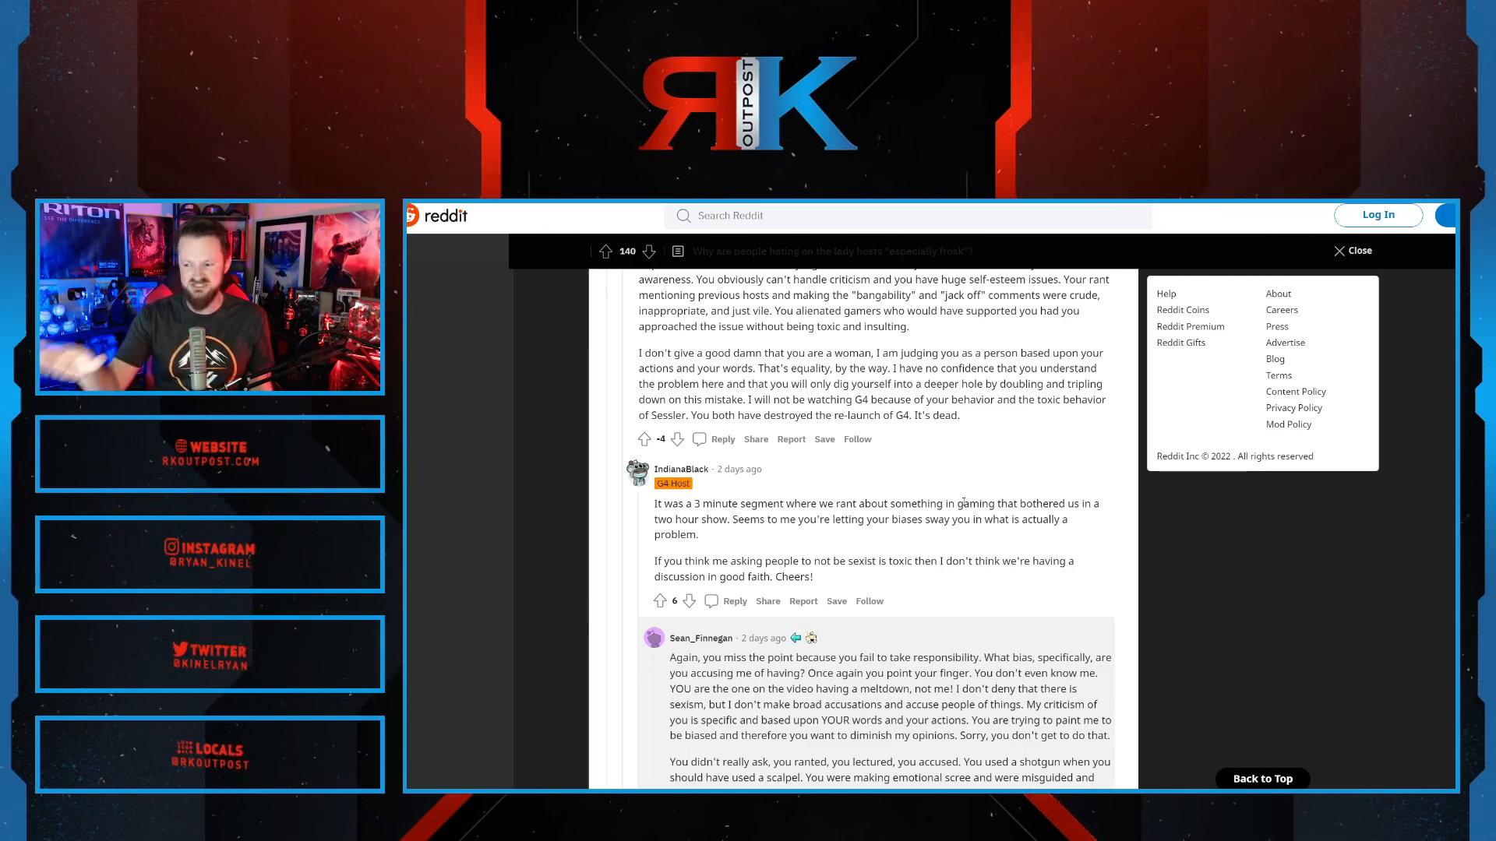
pyautogui.scroll(-3)
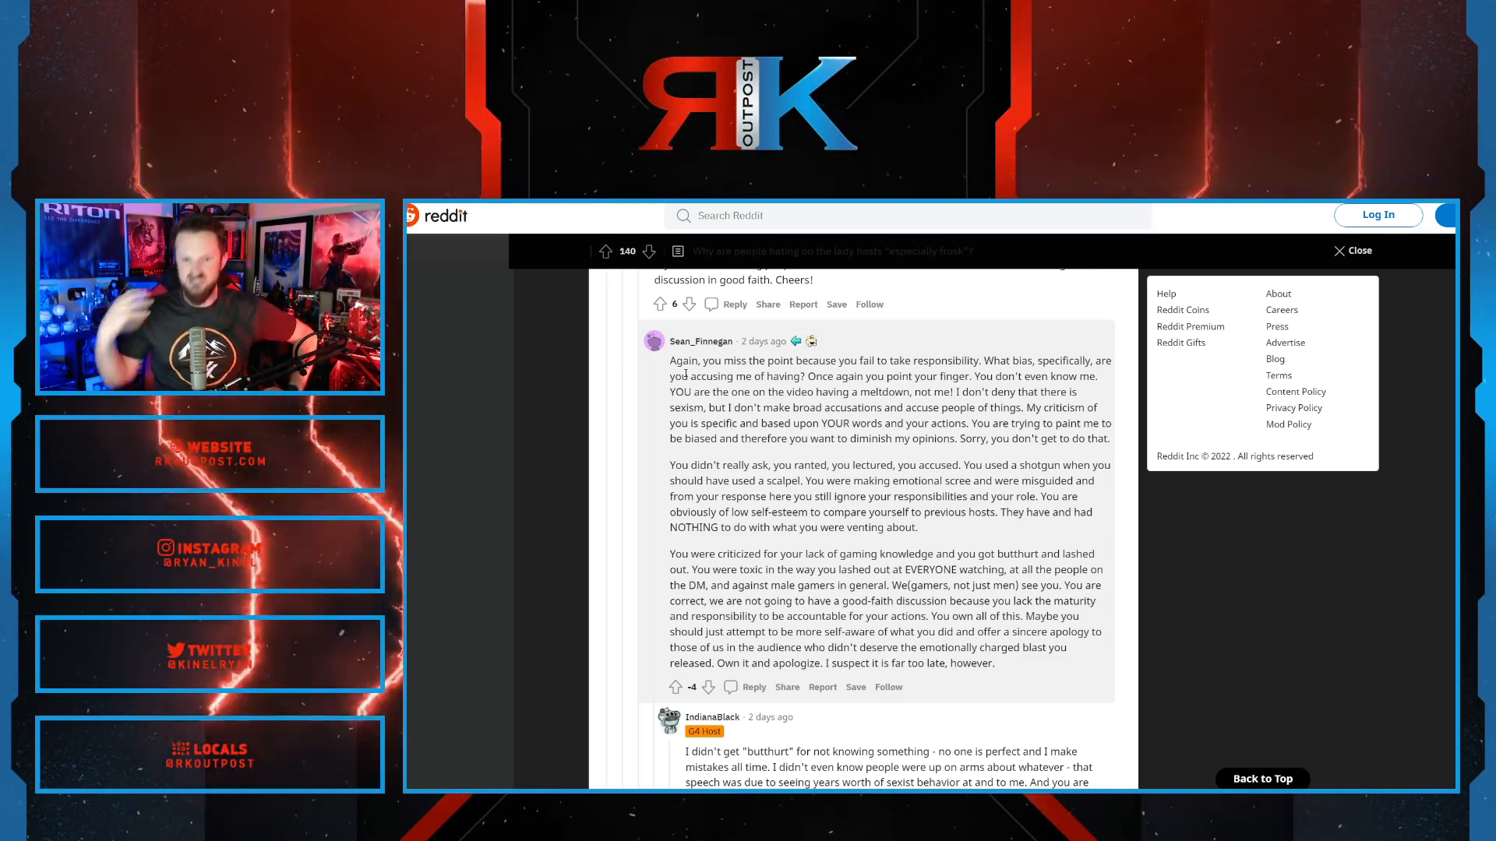
pyautogui.scroll(-3)
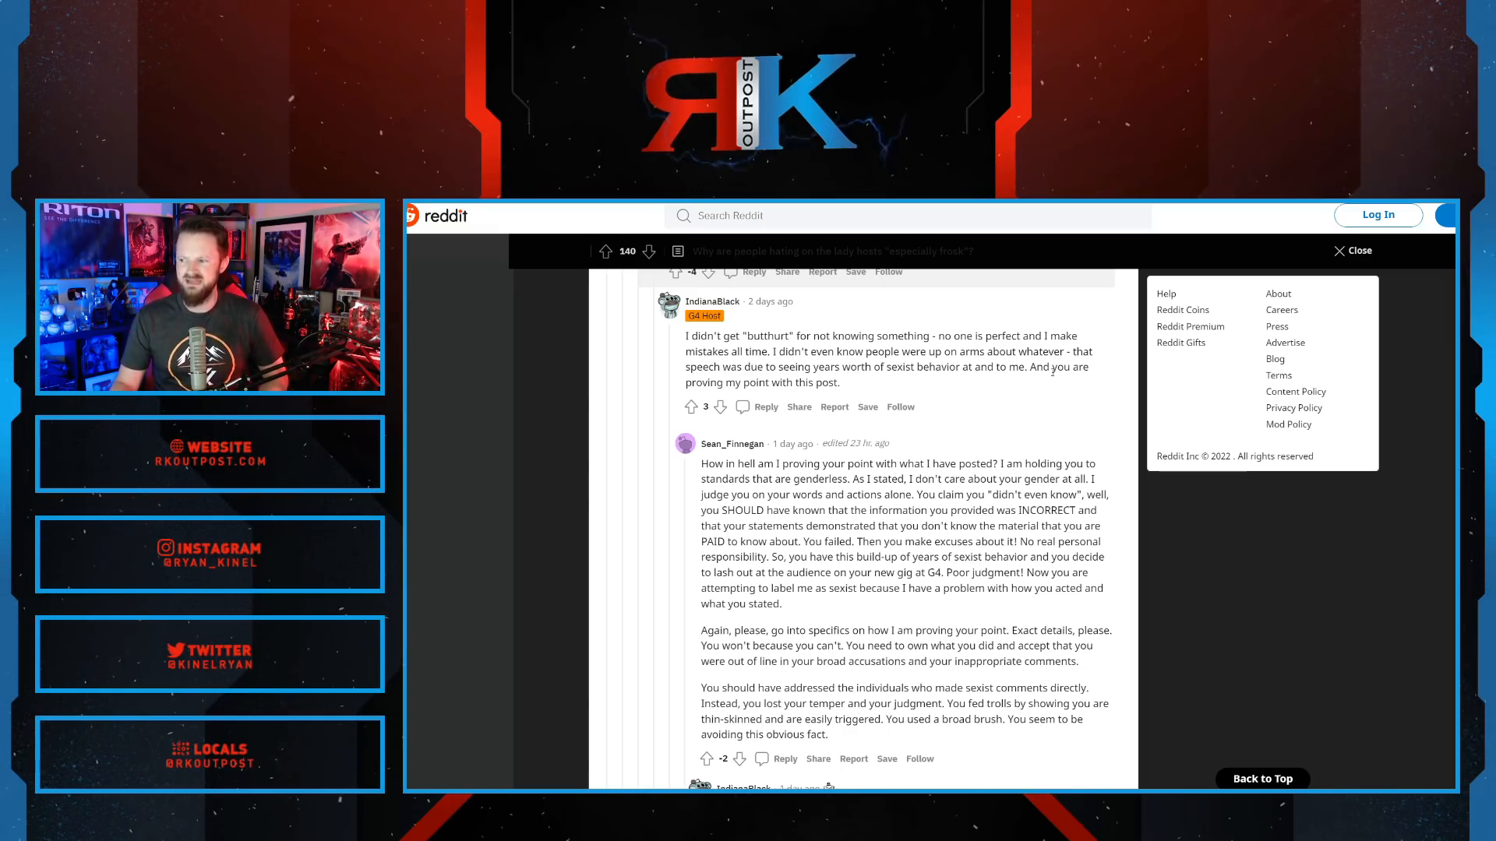
pyautogui.moveTo(723, 383); pyautogui.dragTo(840, 382)
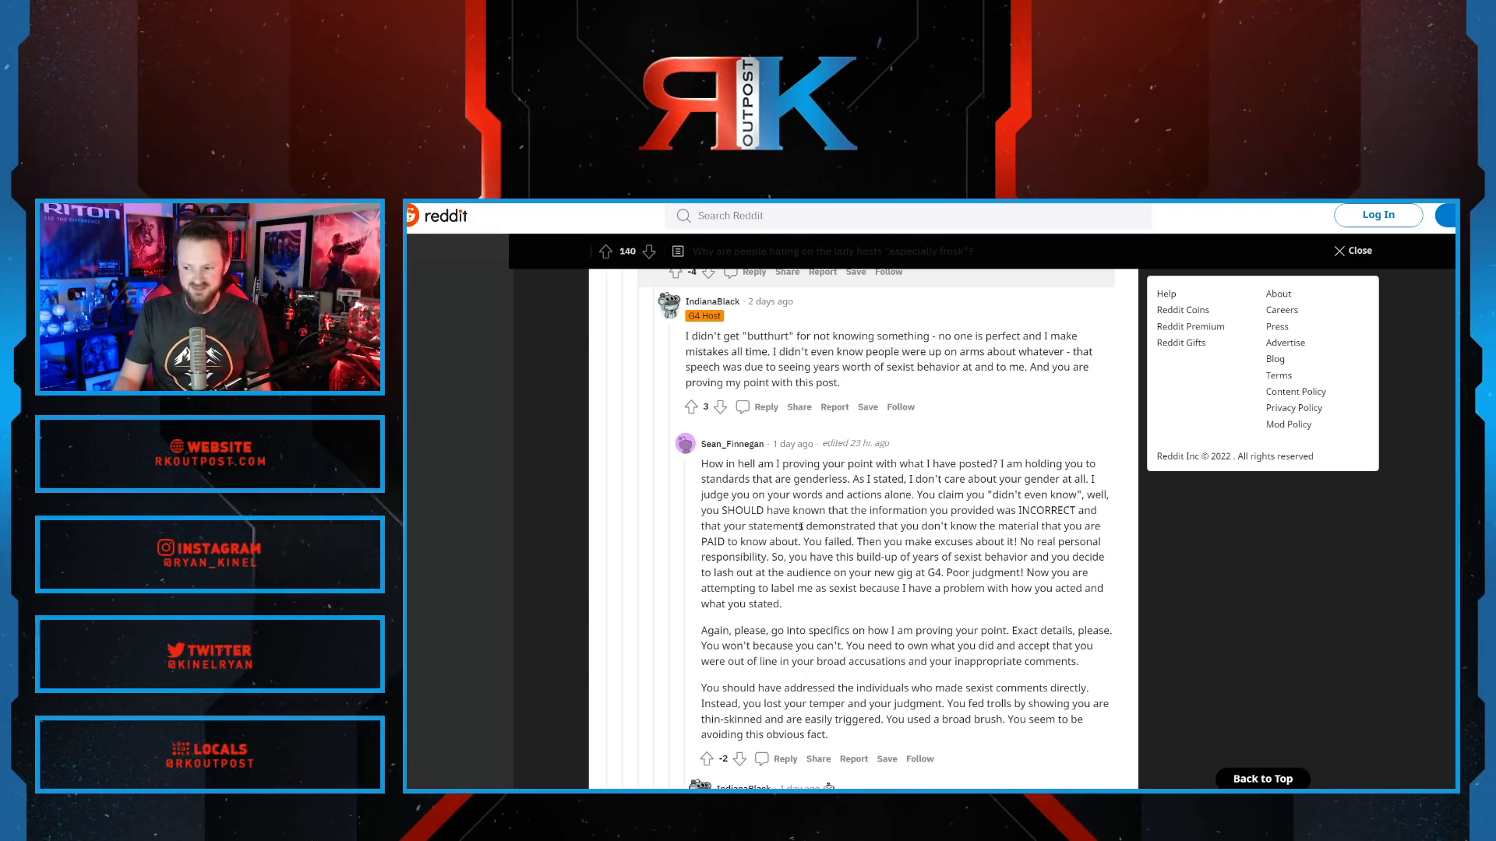
pyautogui.scroll(-3)
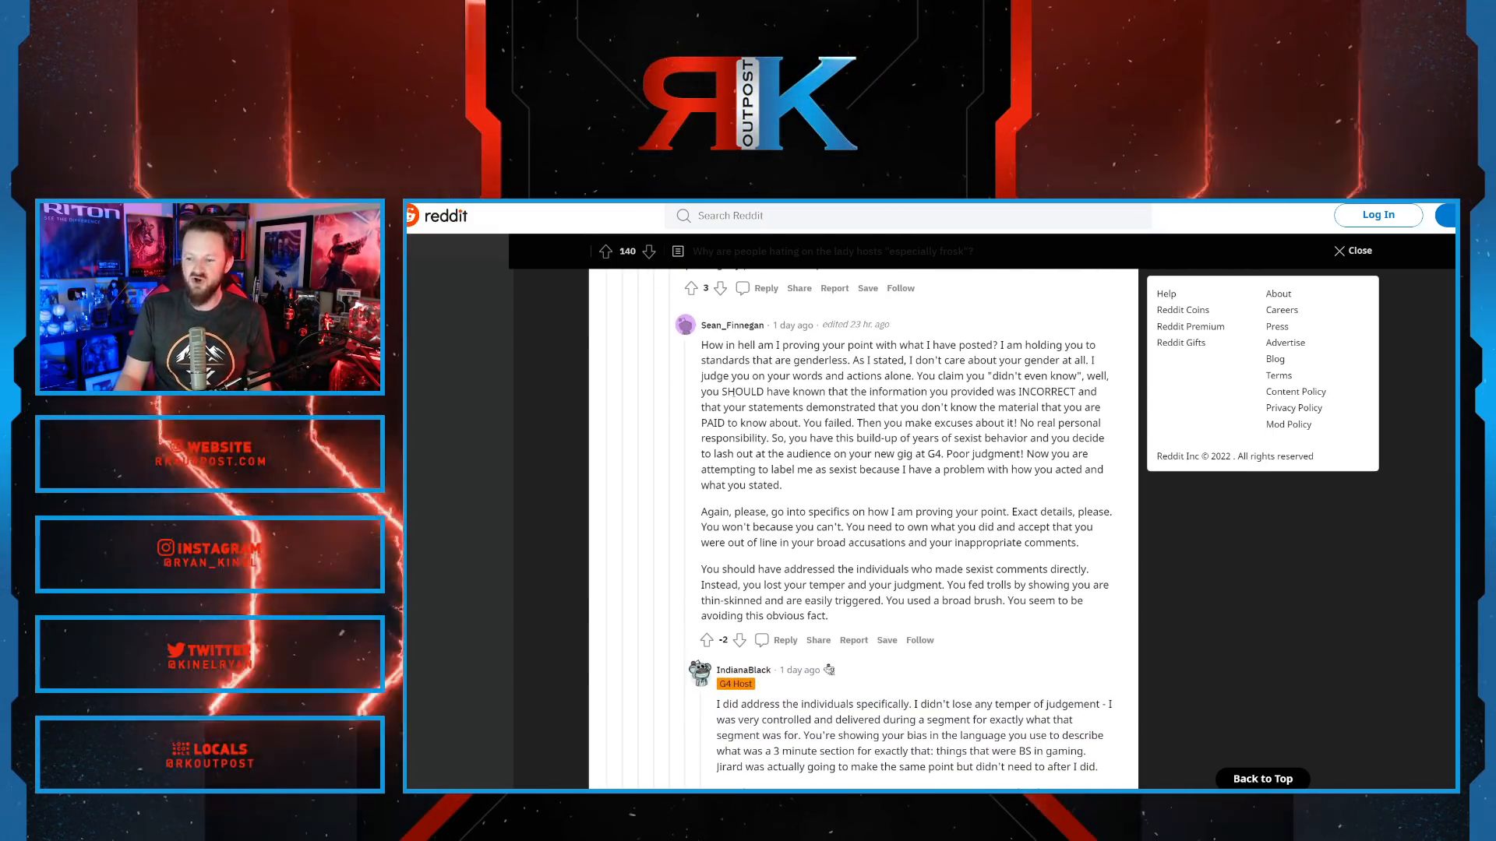
pyautogui.scroll(-3)
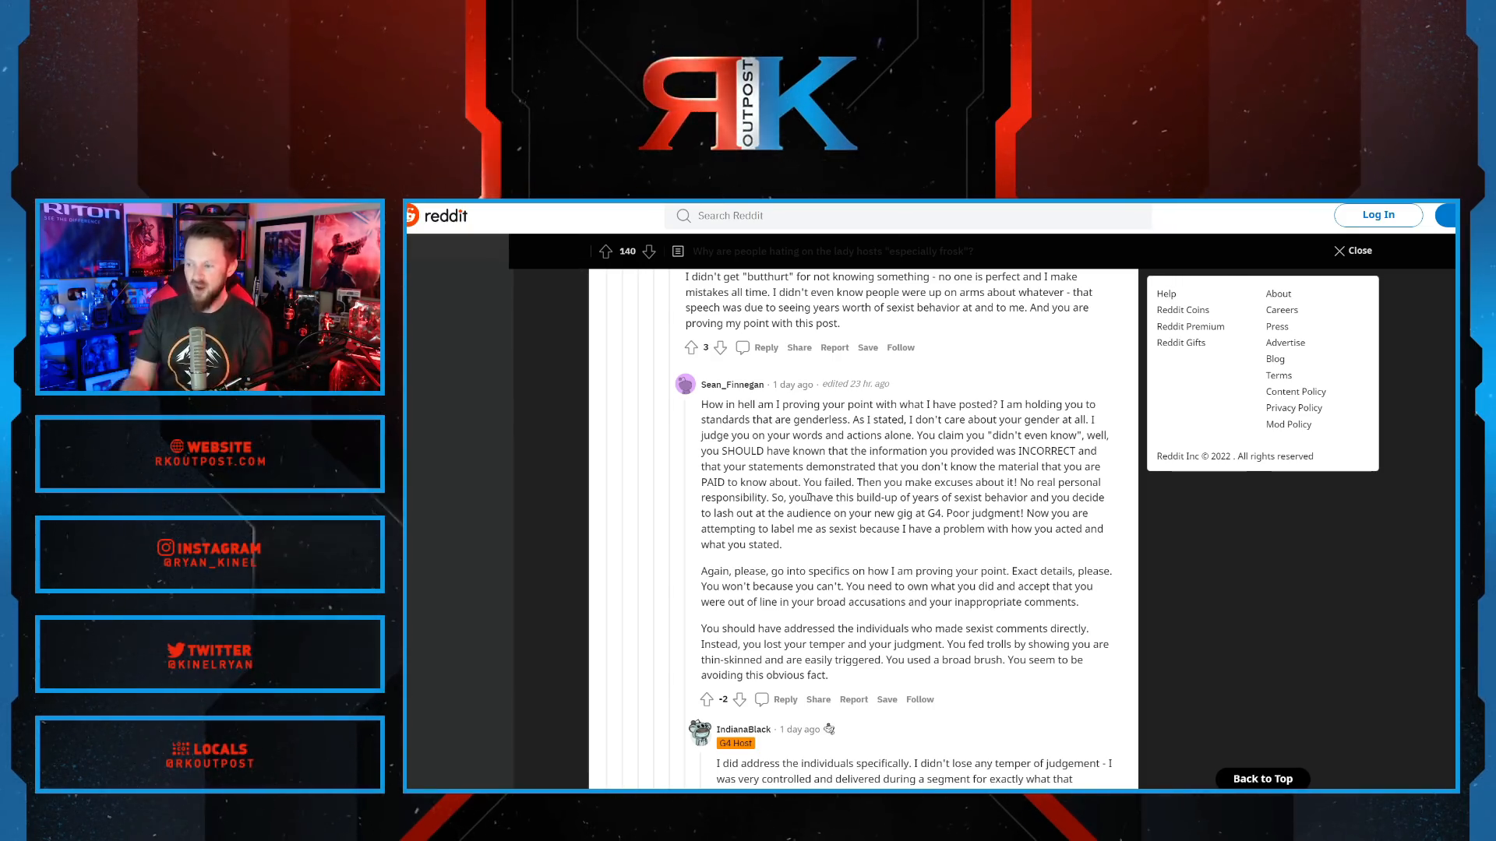
pyautogui.scroll(-3)
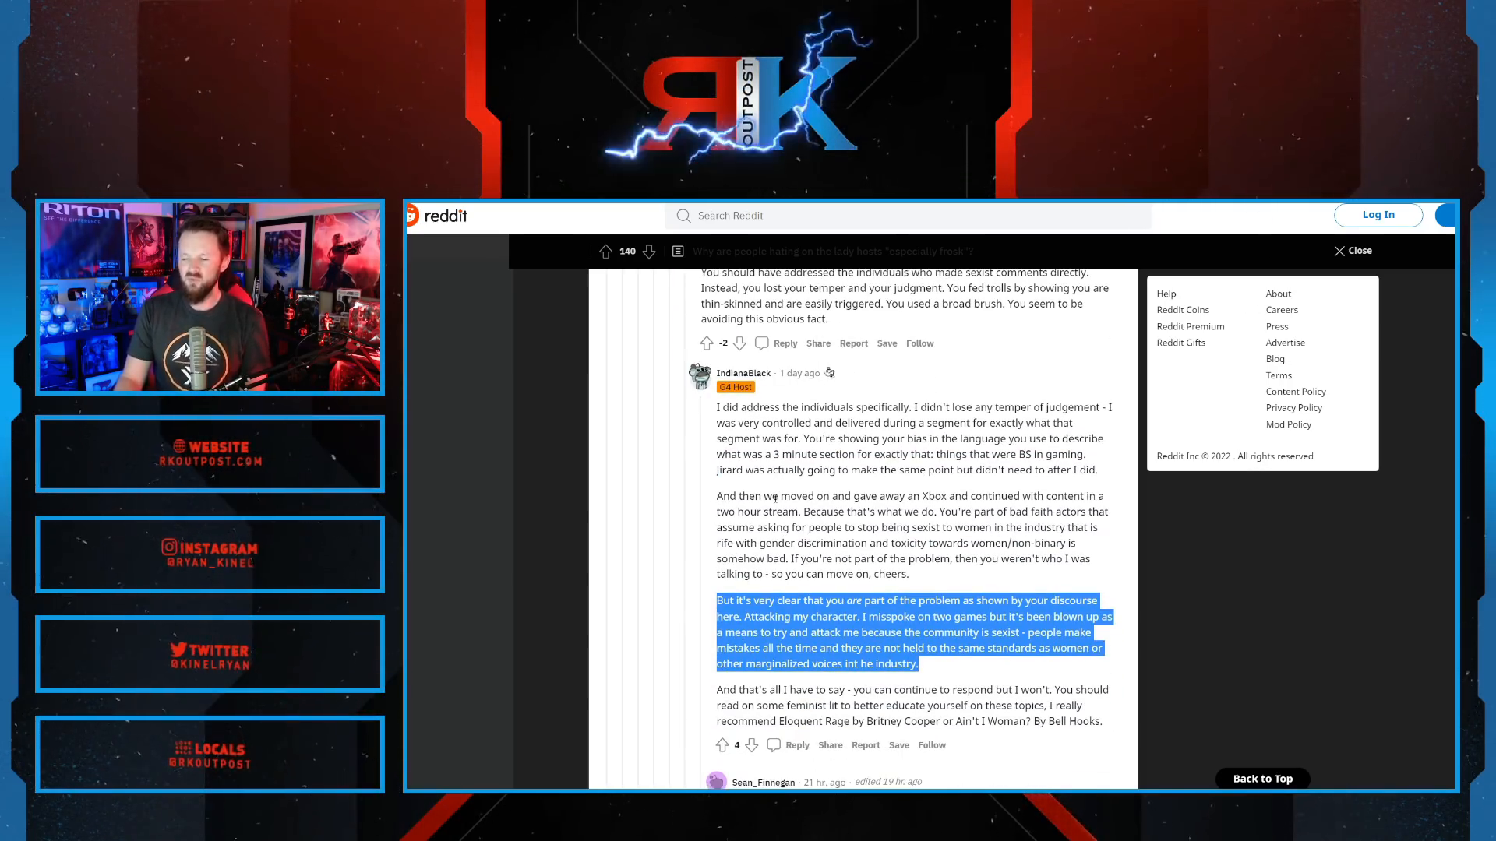
pyautogui.scroll(-3)
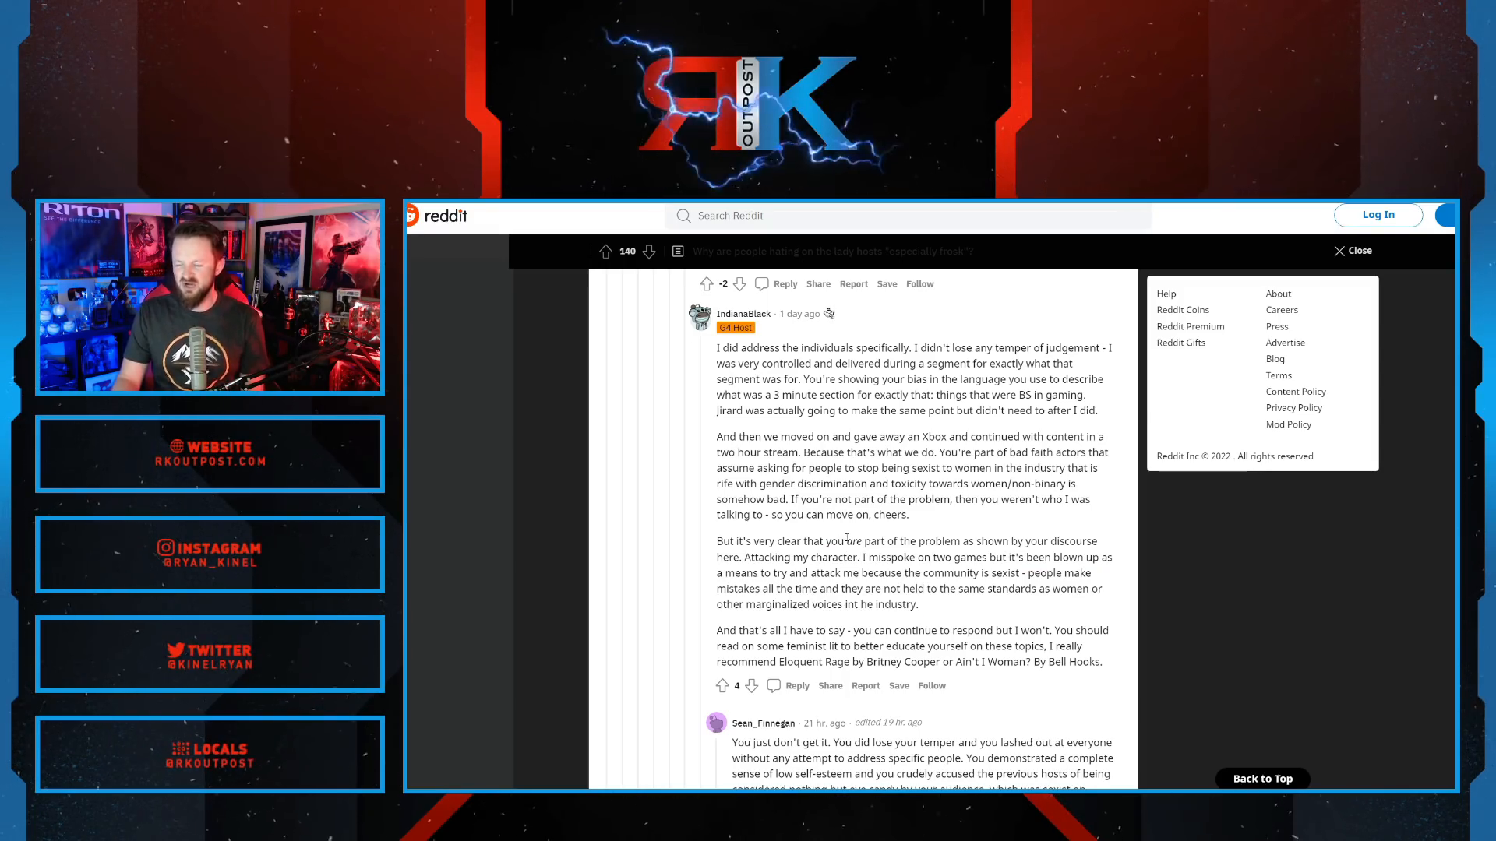
pyautogui.moveTo(843, 541); pyautogui.dragTo(1008, 541)
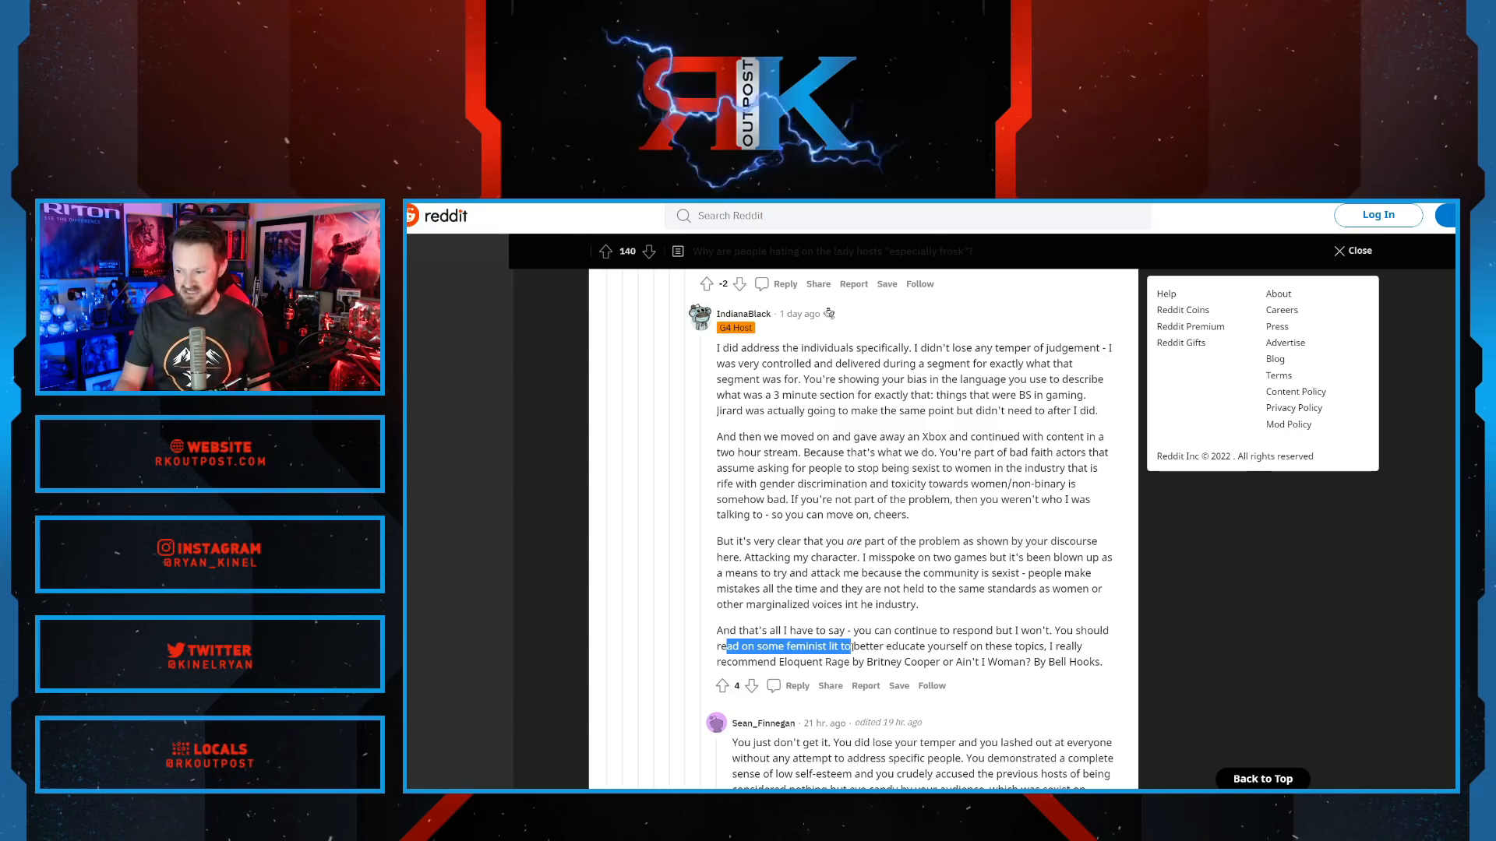
pyautogui.moveTo(850, 646); pyautogui.dragTo(885, 662)
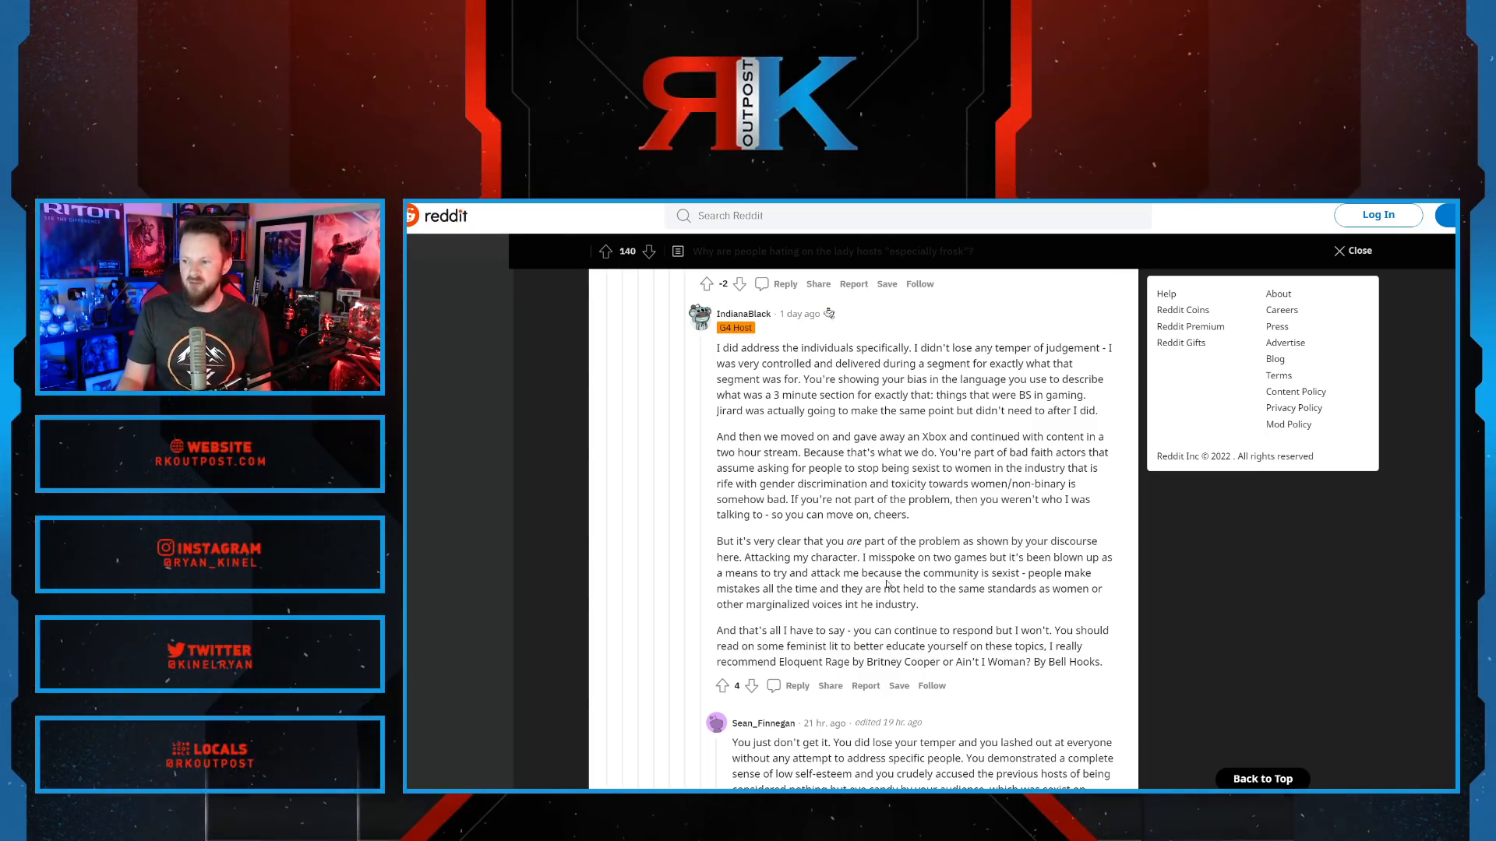
pyautogui.moveTo(887, 573); pyautogui.dragTo(1025, 589)
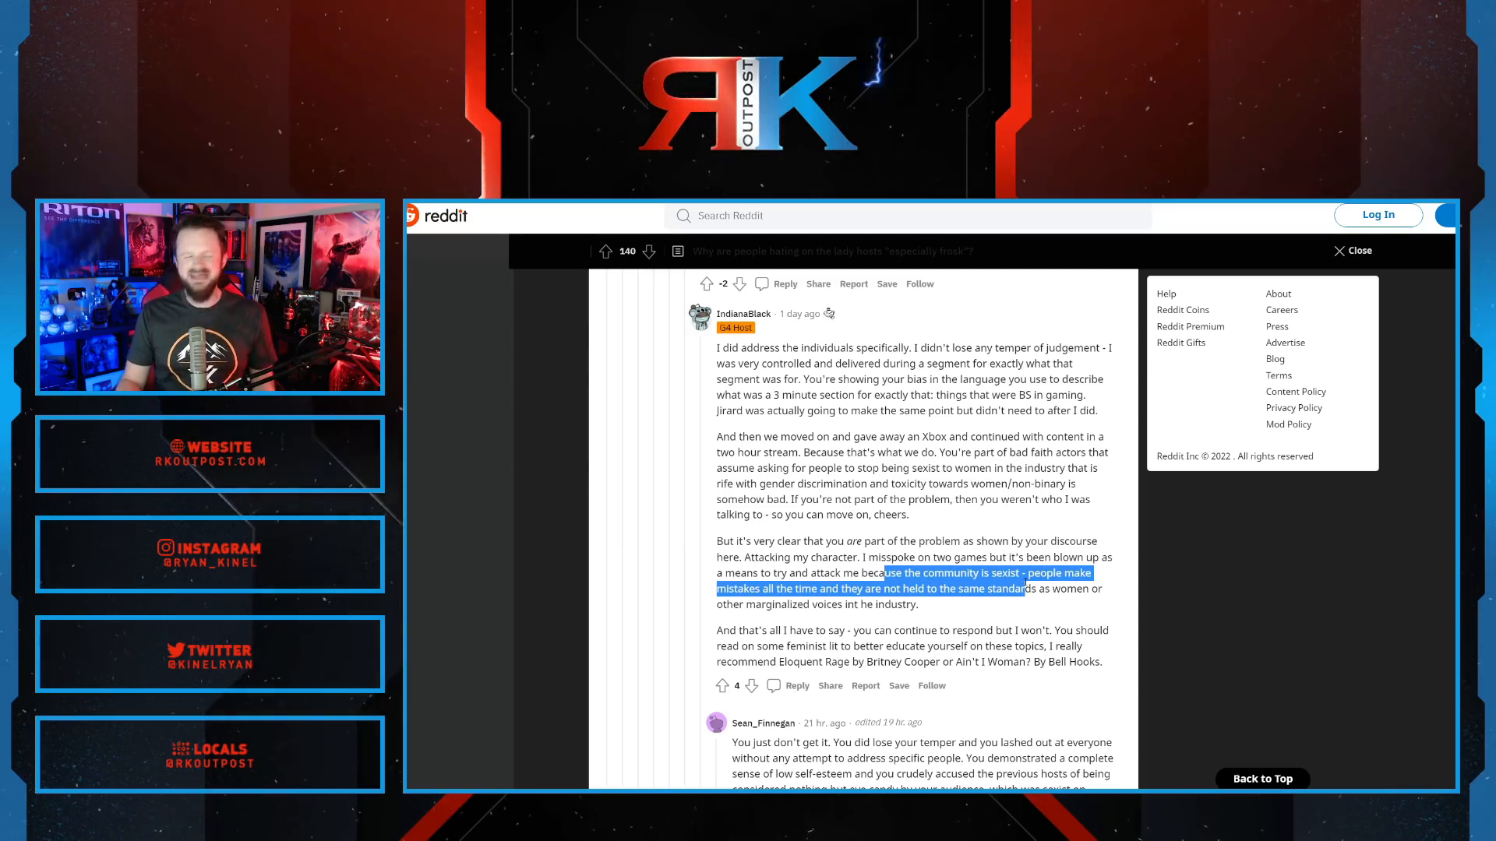